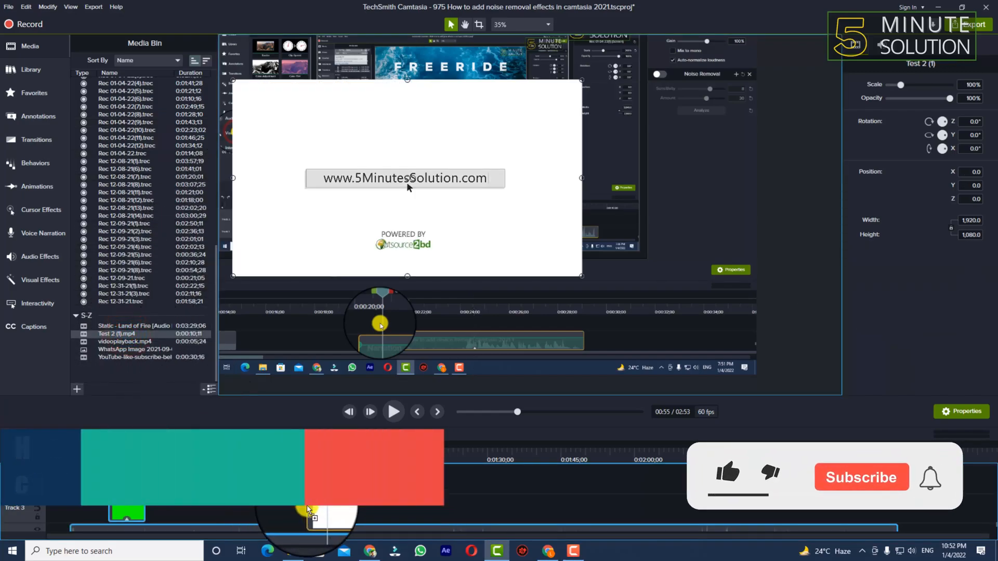
Shift the logo clip to about X 458.6, Y -200 and add the Remove a Color effect.
left_click_drag(408, 177, 459, 209)
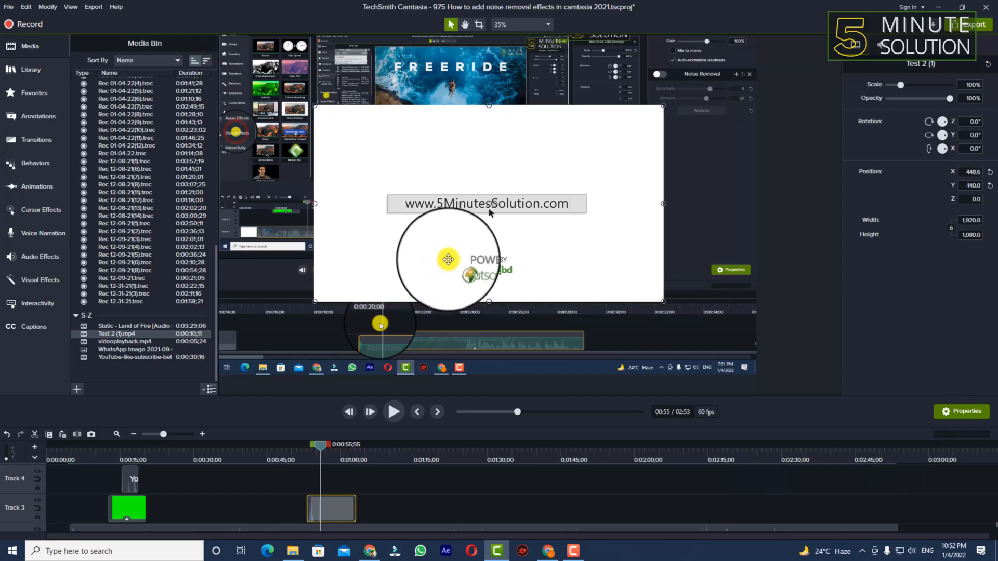
left_click(542, 24)
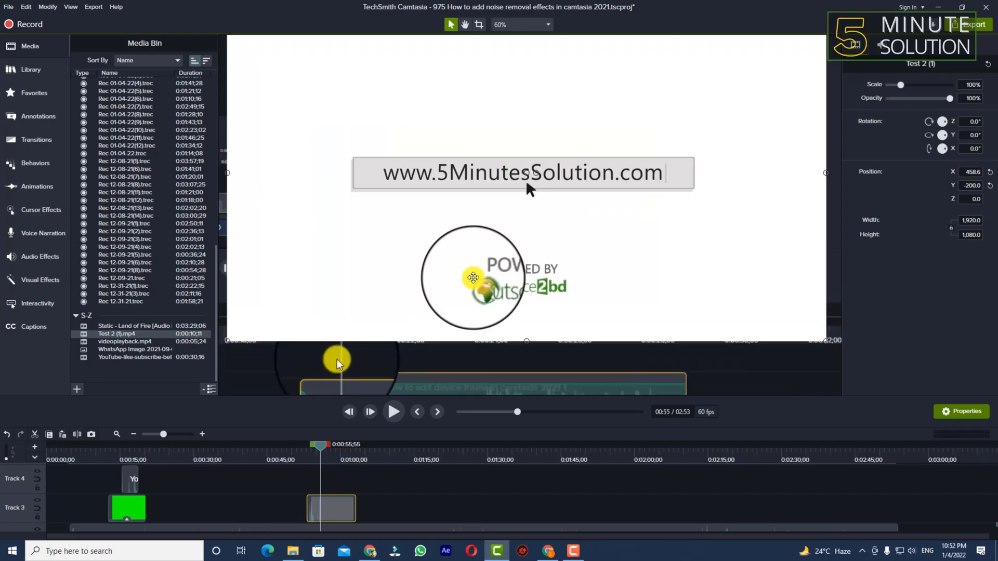
left_click(39, 280)
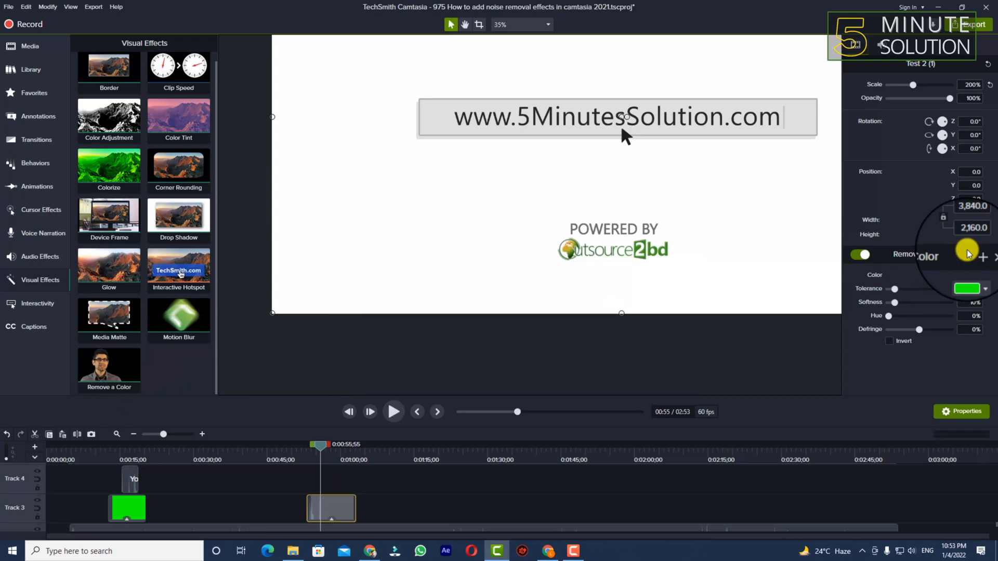
Pick the white canvas background with the eyedropper as the colour to remove.
left_click(966, 288)
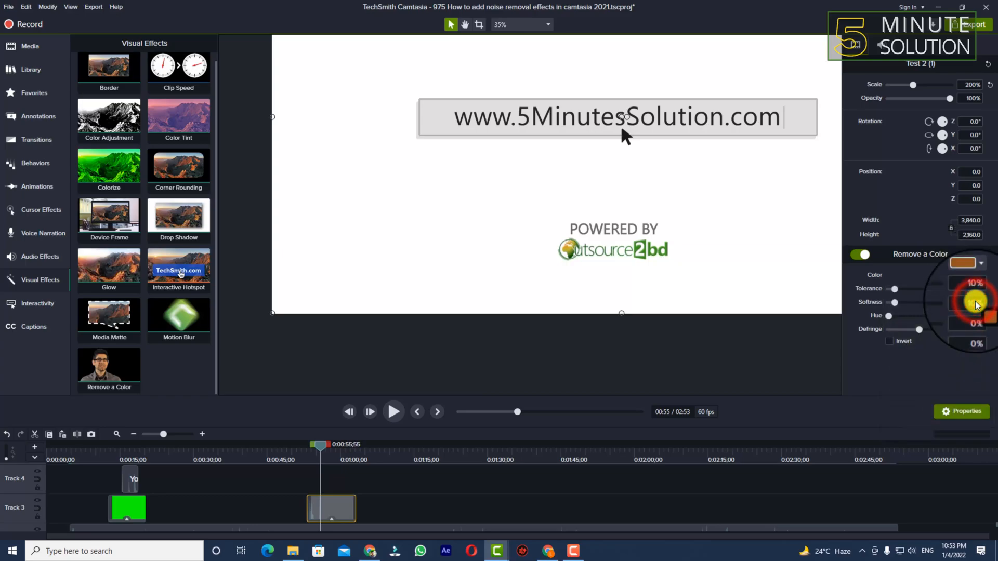
left_click(963, 275)
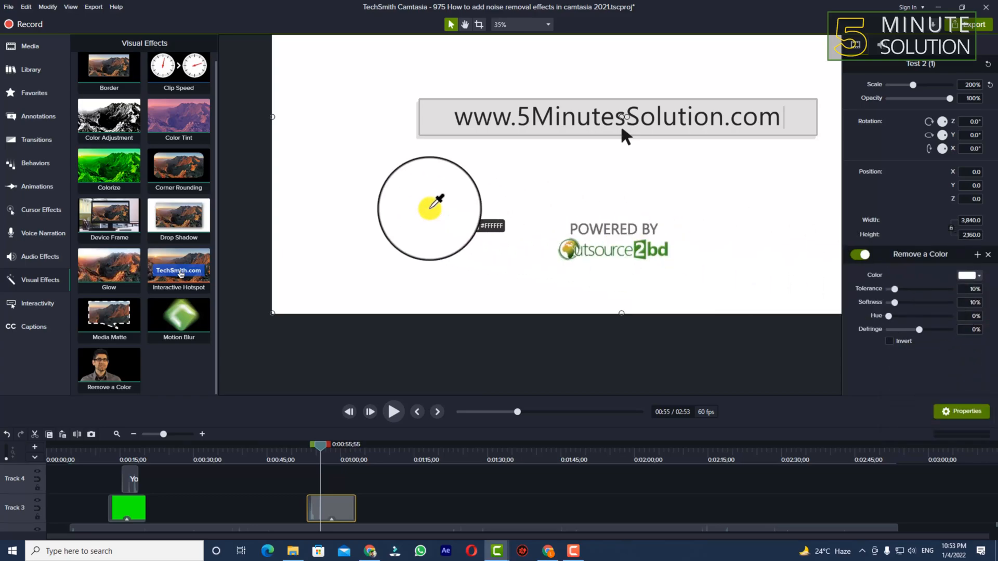